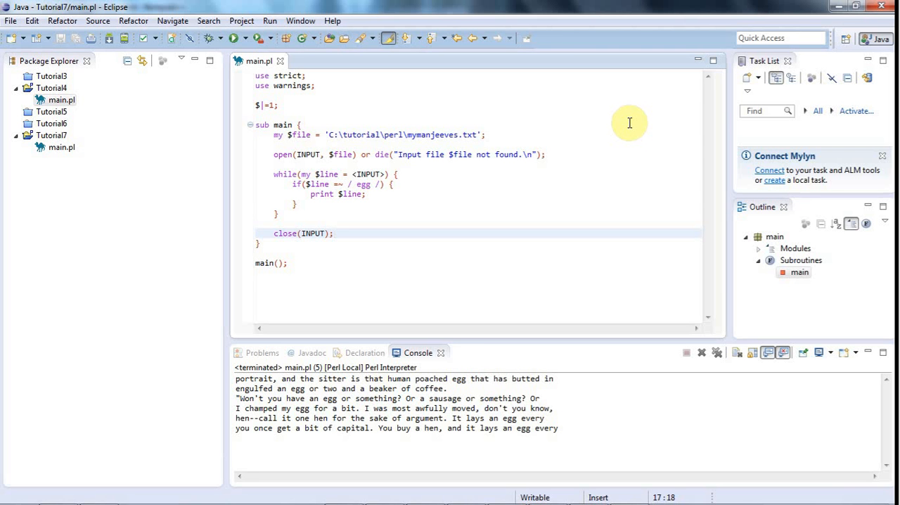
Review the egg pattern and the print statement, highlighting them in the editor and console
{"action": "left_click", "coordinate": [335, 234]}
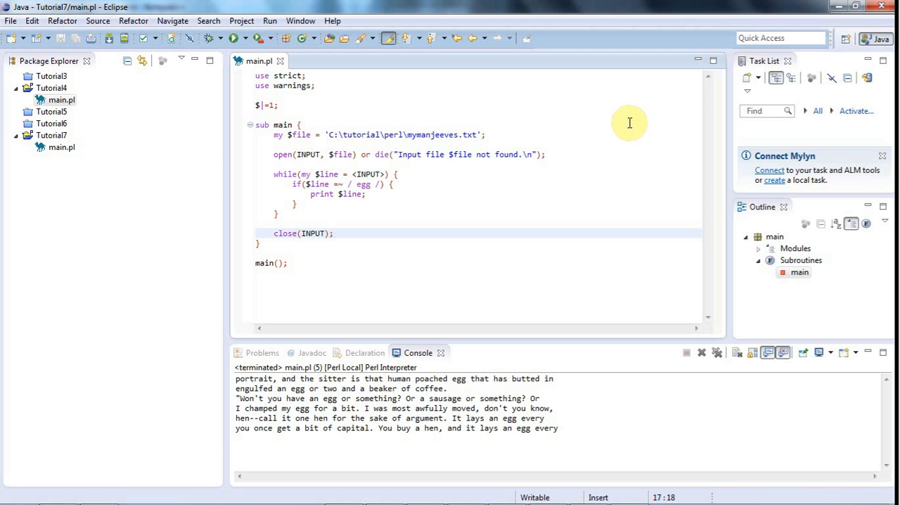
{"action": "left_click", "coordinate": [334, 233]}
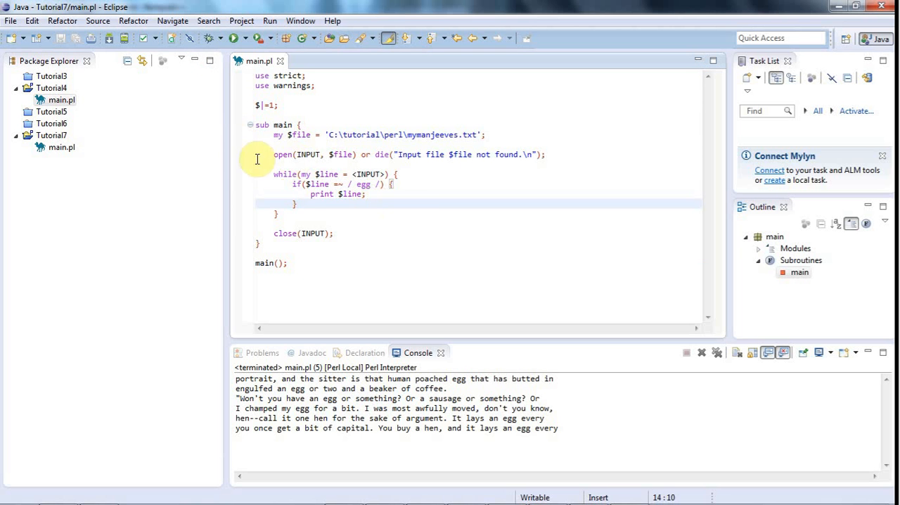
{"action": "left_click_drag", "start_coordinate": [242, 398], "coordinate": [320, 427]}
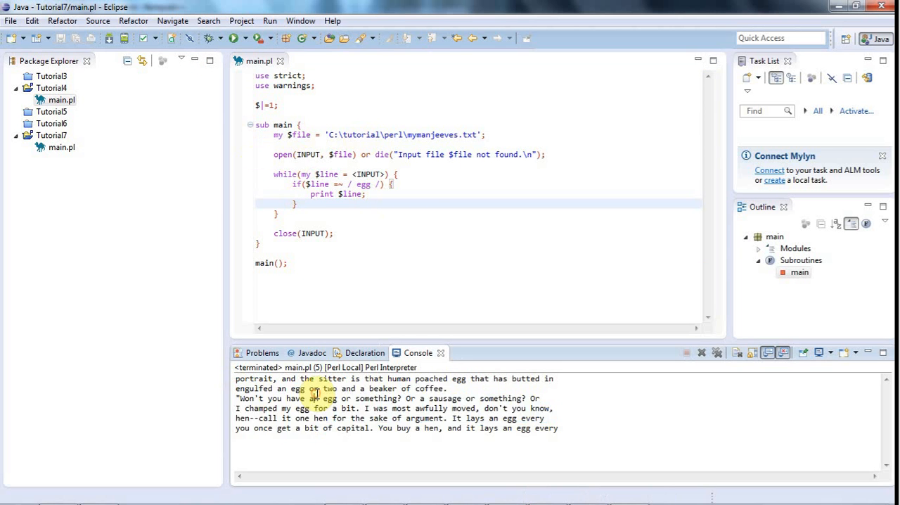
{"action": "mouse_move", "coordinate": [343, 222]}
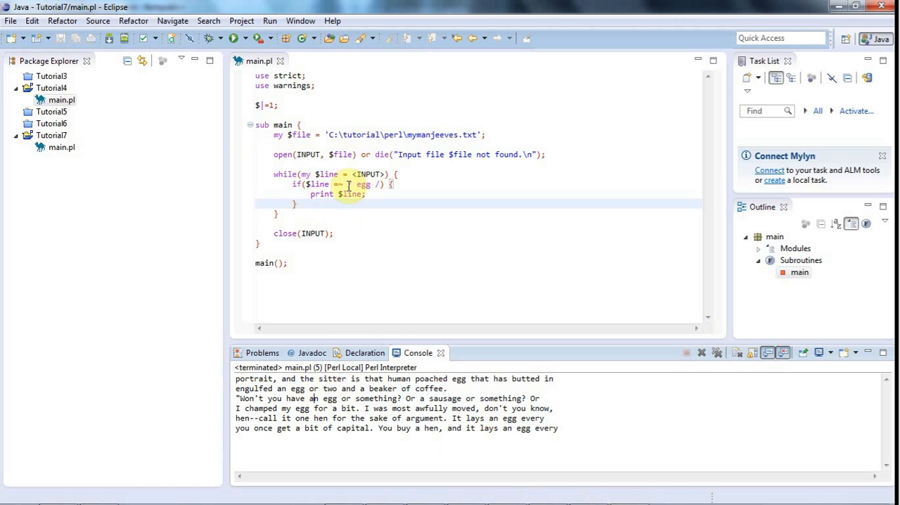
{"action": "double_click", "coordinate": [363, 183]}
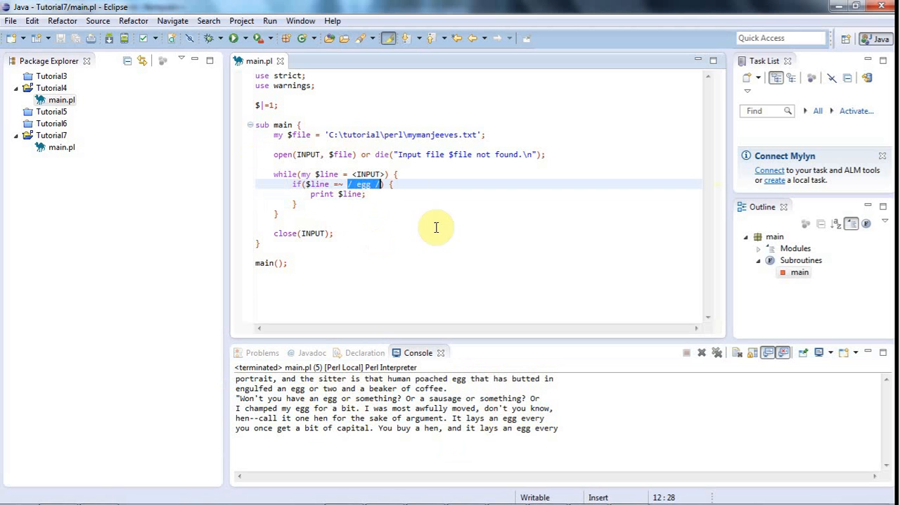
{"action": "double_click", "coordinate": [401, 135]}
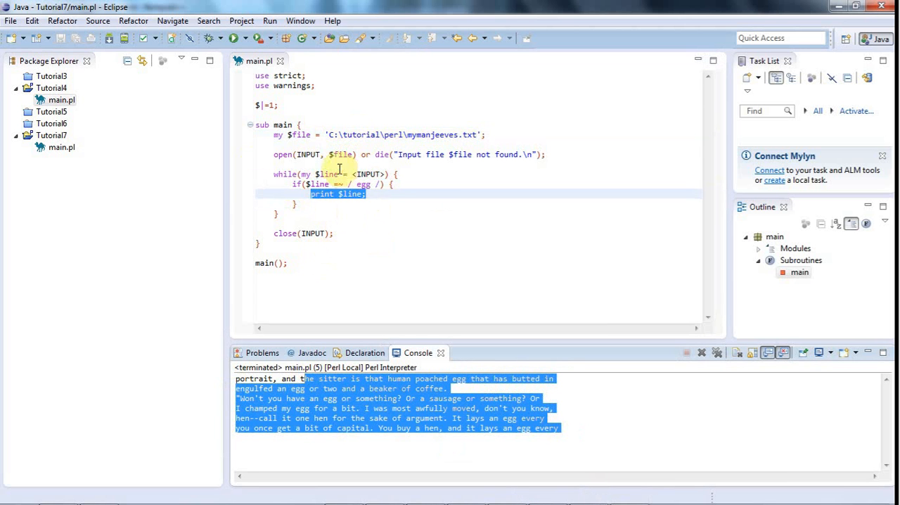
{"action": "double_click", "coordinate": [362, 182]}
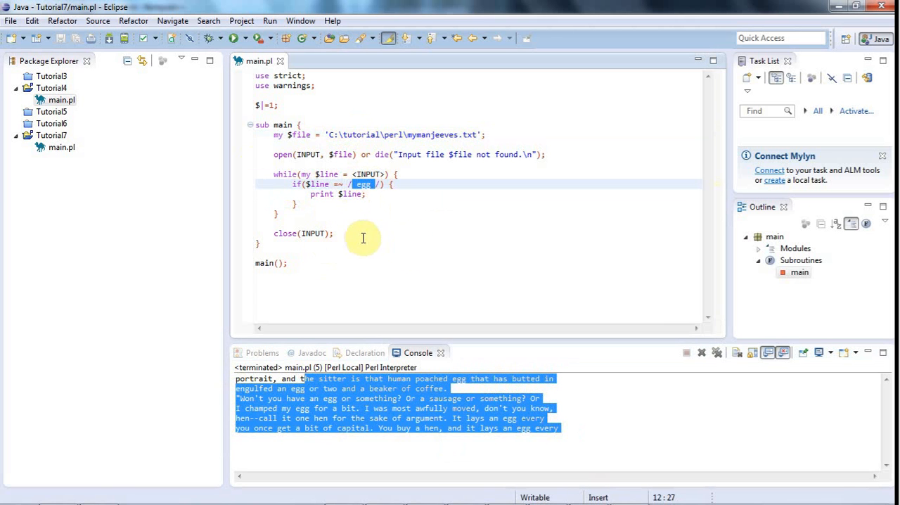
{"action": "left_click", "coordinate": [362, 185]}
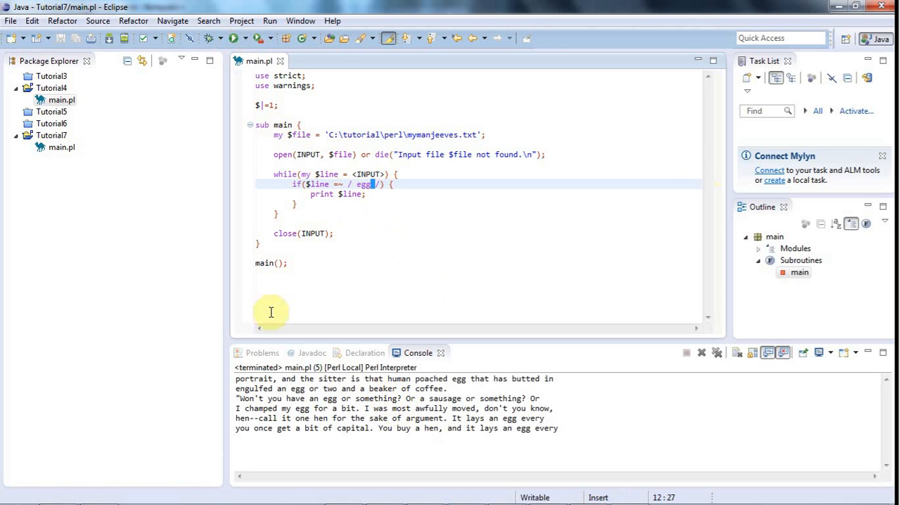
{"action": "mouse_move", "coordinate": [317, 398]}
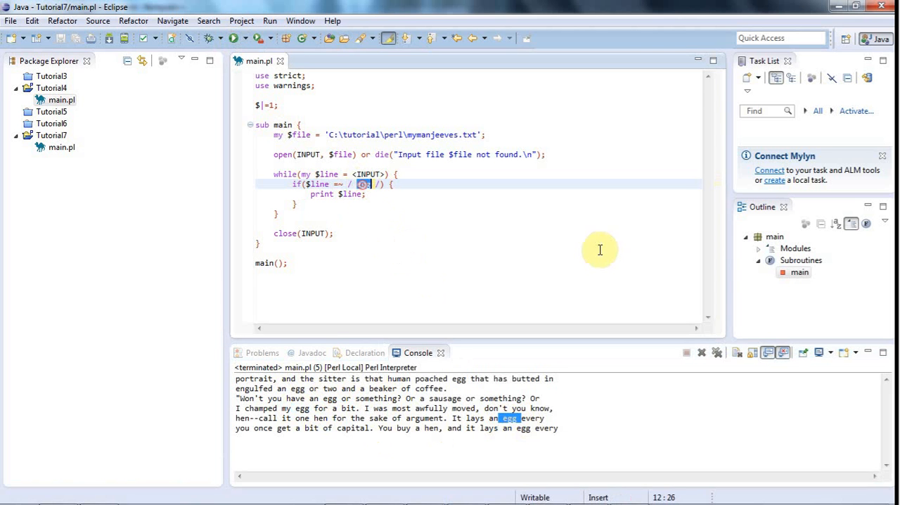
Replace egg with his in the regex, then save and rerun to list lines containing his
{"action": "type", "text": "his"}
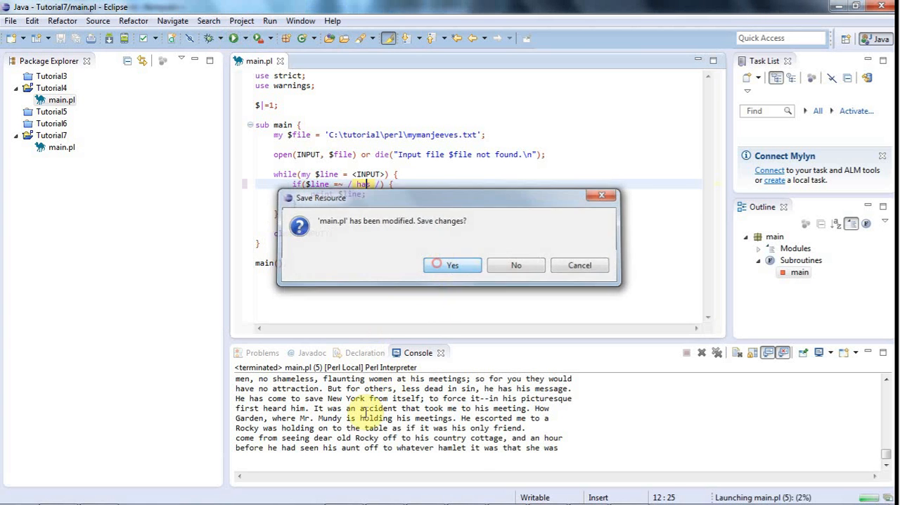
{"action": "left_click", "coordinate": [453, 264]}
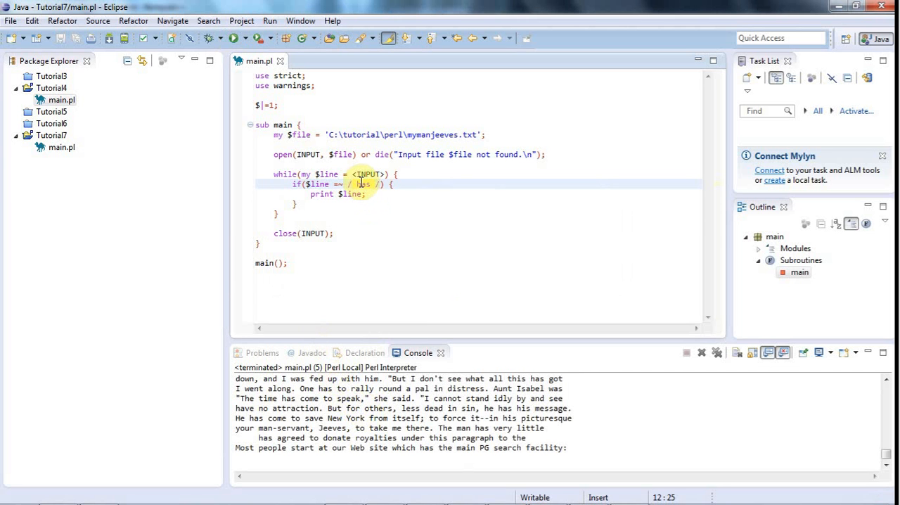
Rewrite the his pattern with dot wildcards and run the script, bringing up the Save Resource prompt
{"action": "double_click", "coordinate": [363, 183]}
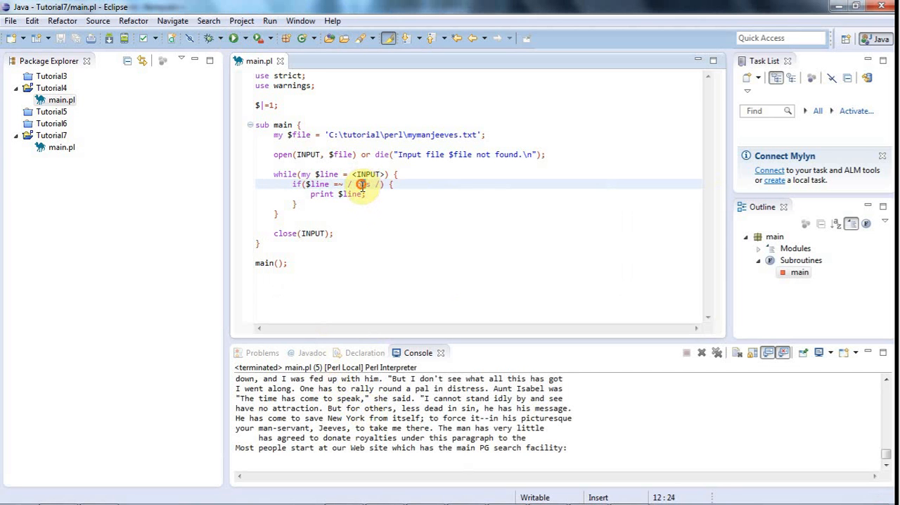
{"action": "mouse_move", "coordinate": [535, 224]}
{"action": "type", "text": "."}
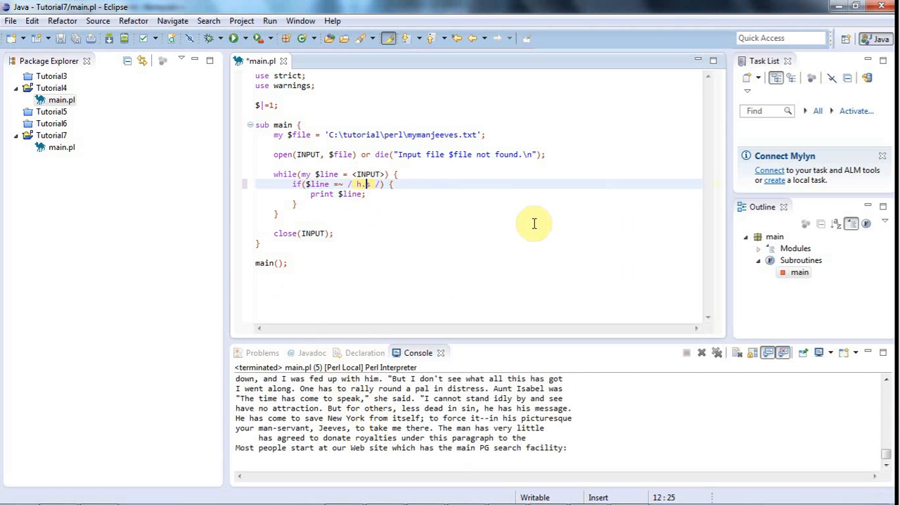
{"action": "mouse_move", "coordinate": [405, 217]}
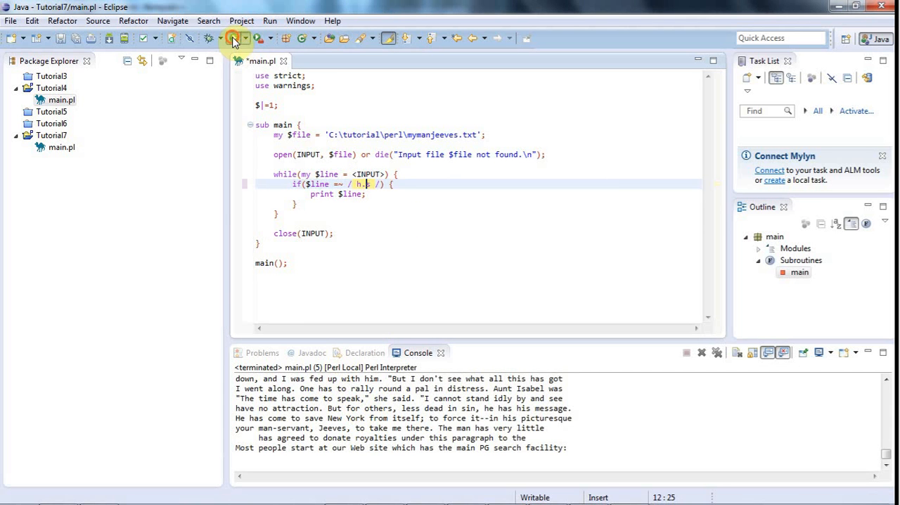
{"action": "left_click", "coordinate": [233, 38]}
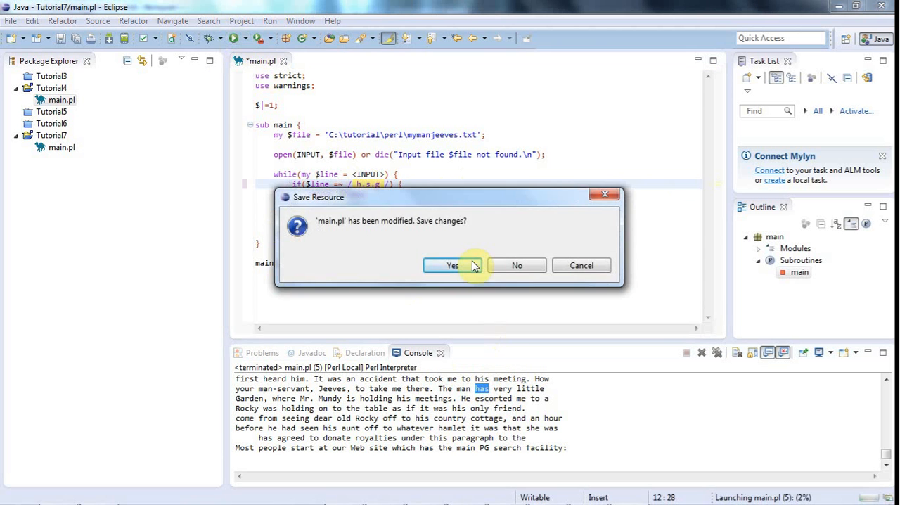
Save and rerun with a leading-wildcard pattern like .ad, listing lines containing words such as had
{"action": "left_click", "coordinate": [451, 264]}
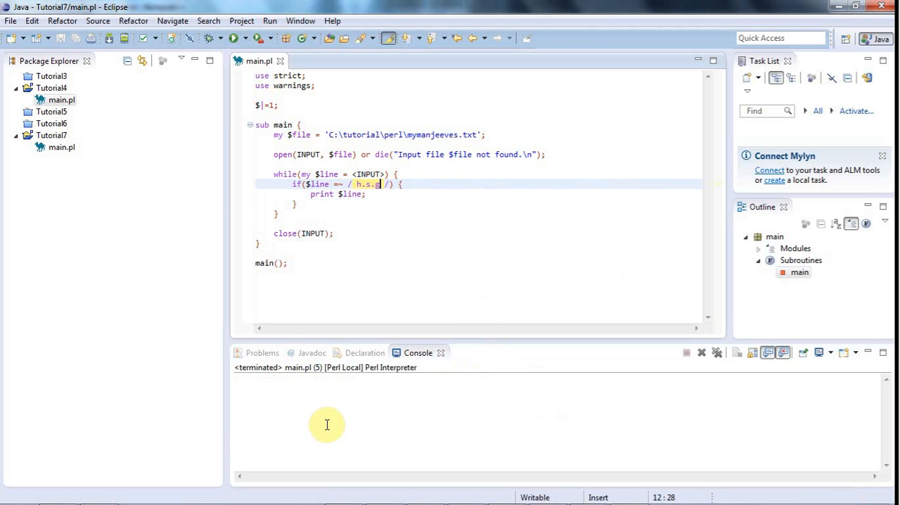
{"action": "mouse_move", "coordinate": [481, 224]}
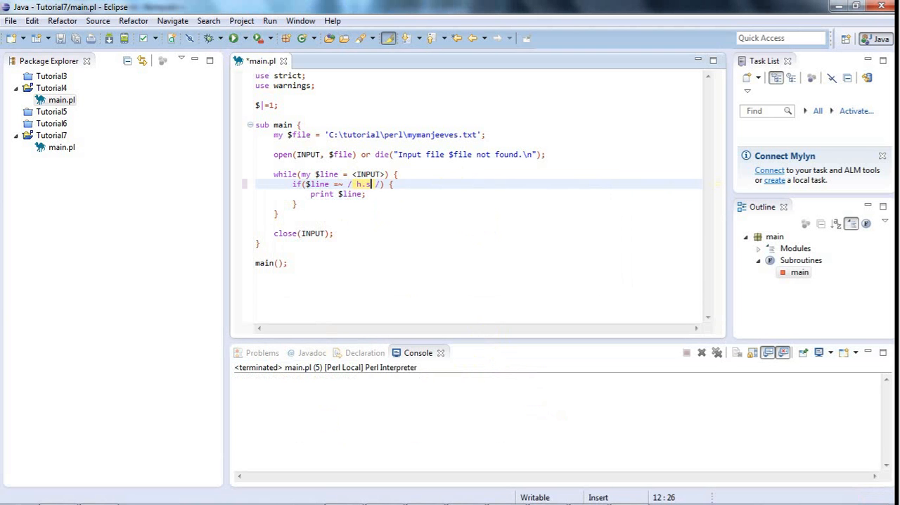
{"action": "type", "text": ".e"}
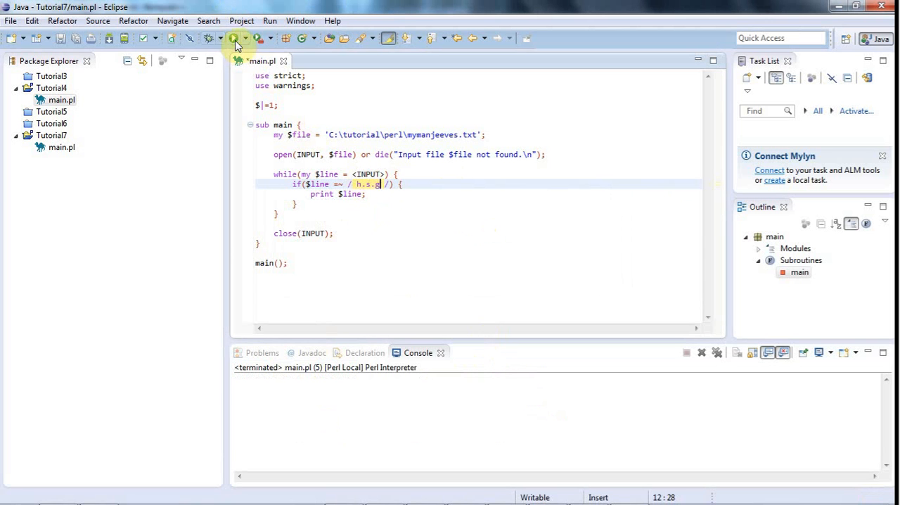
{"action": "left_click", "coordinate": [233, 38]}
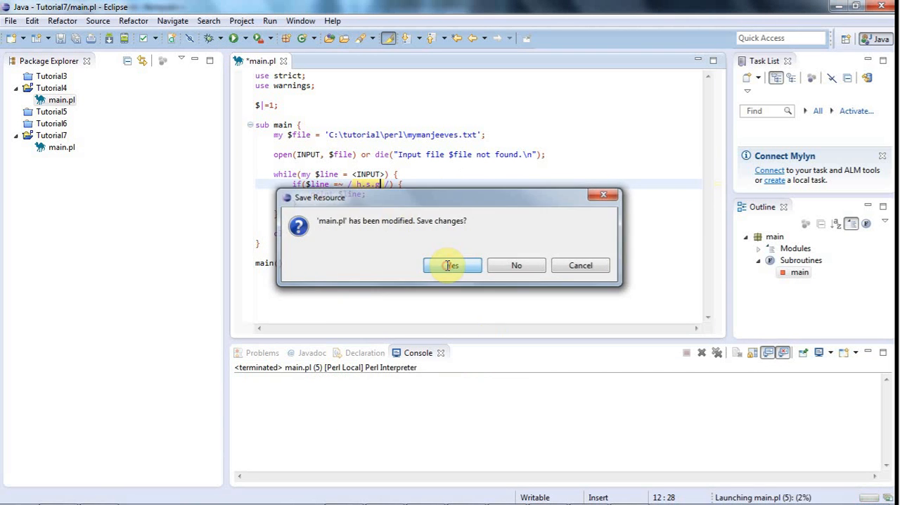
{"action": "left_click", "coordinate": [450, 264]}
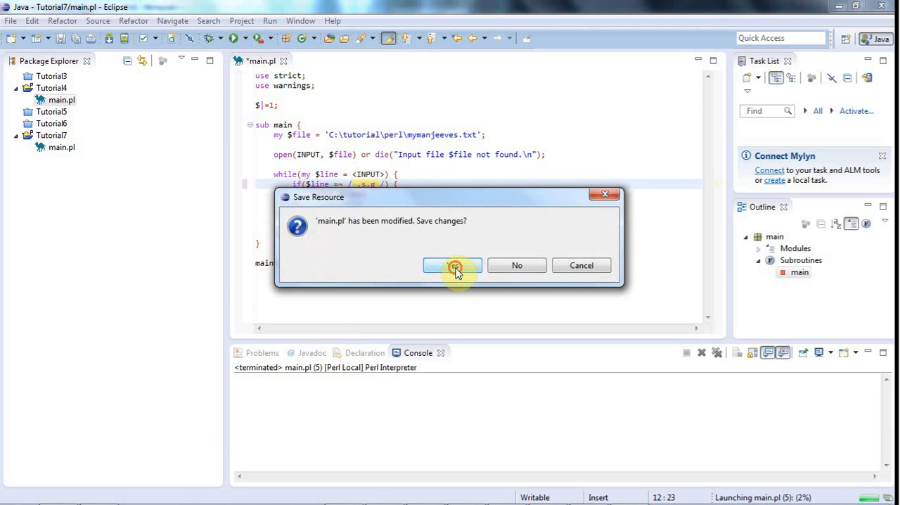
{"action": "left_click", "coordinate": [453, 264]}
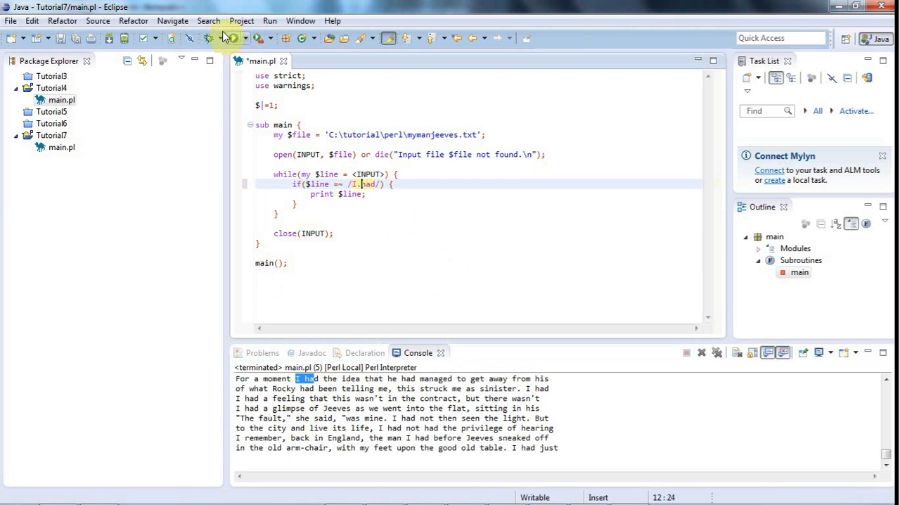
Rerun with the /I.ha./ pattern, confirming the save, to list lines with I have and I had
{"action": "left_click", "coordinate": [227, 38]}
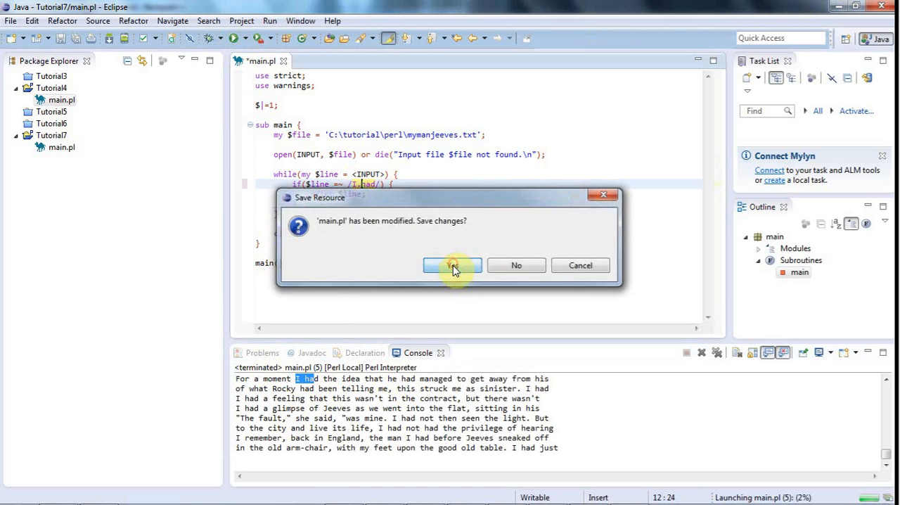
{"action": "left_click", "coordinate": [452, 264]}
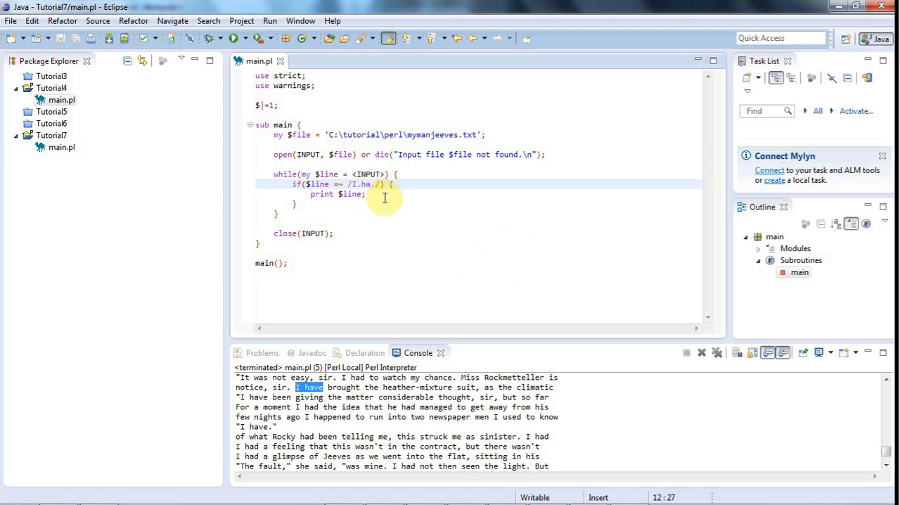
{"action": "mouse_move", "coordinate": [472, 216]}
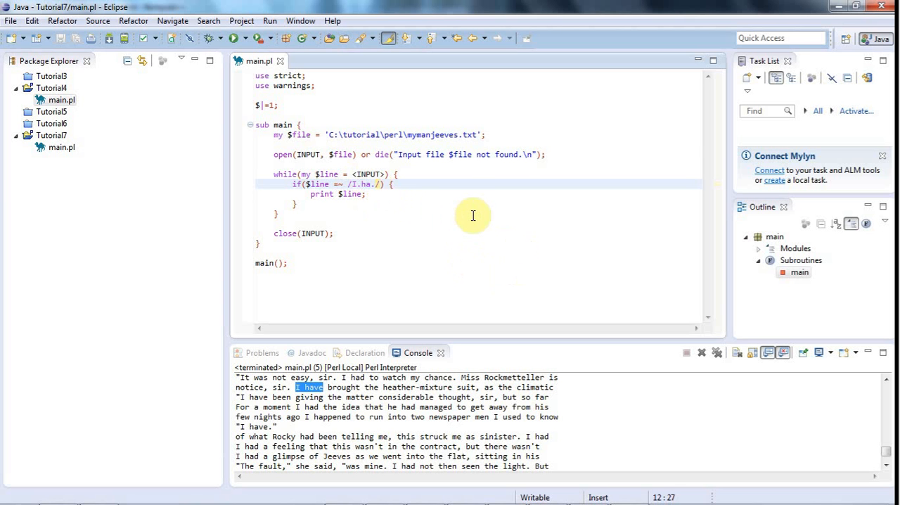
{"action": "mouse_move", "coordinate": [454, 203]}
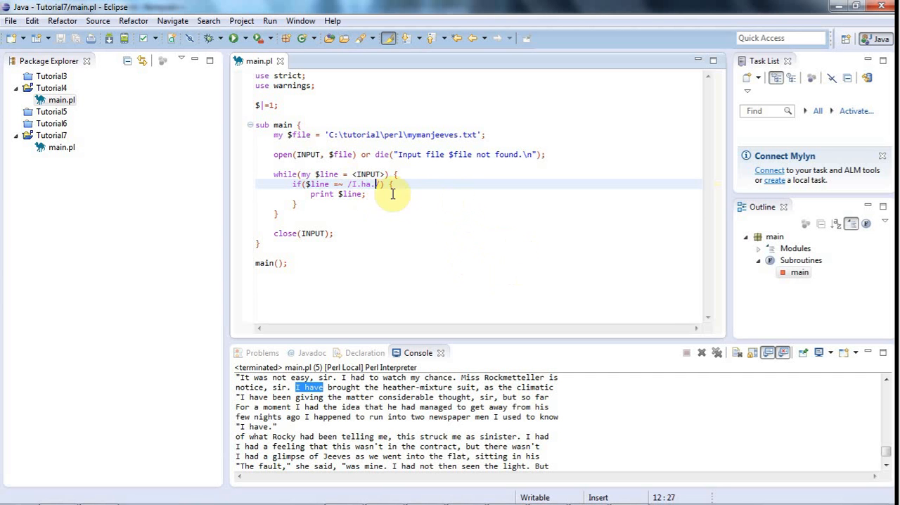
{"action": "mouse_move", "coordinate": [503, 183]}
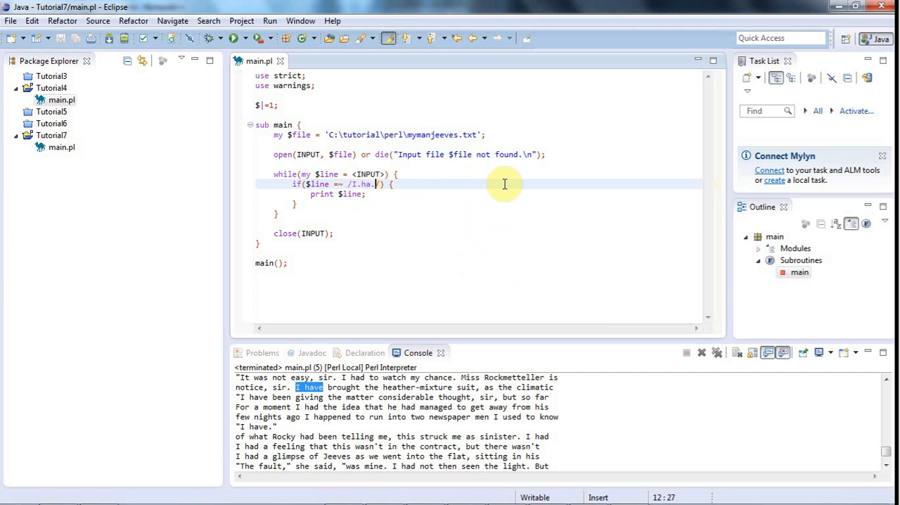
{"action": "mouse_move", "coordinate": [433, 216]}
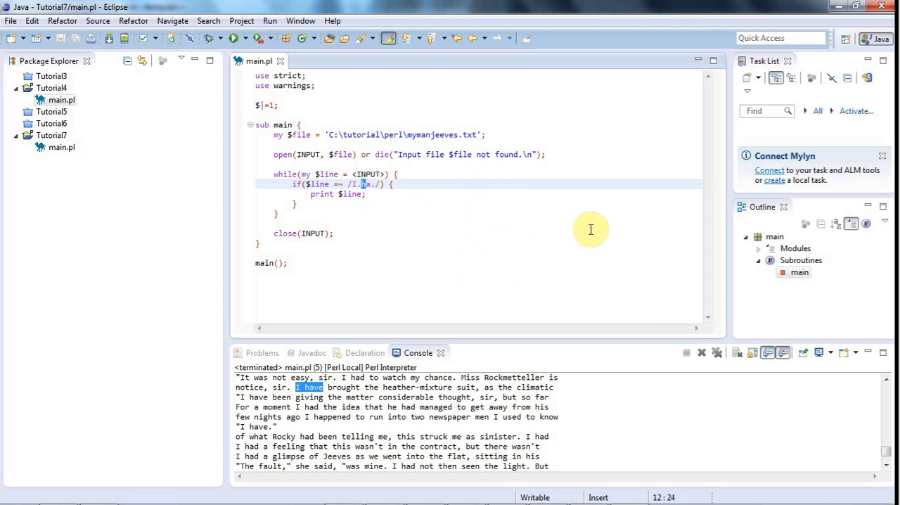
Add a dot to make /I..a./, save and rerun to list matches such as I was stunned
{"action": "type", "text": "."}
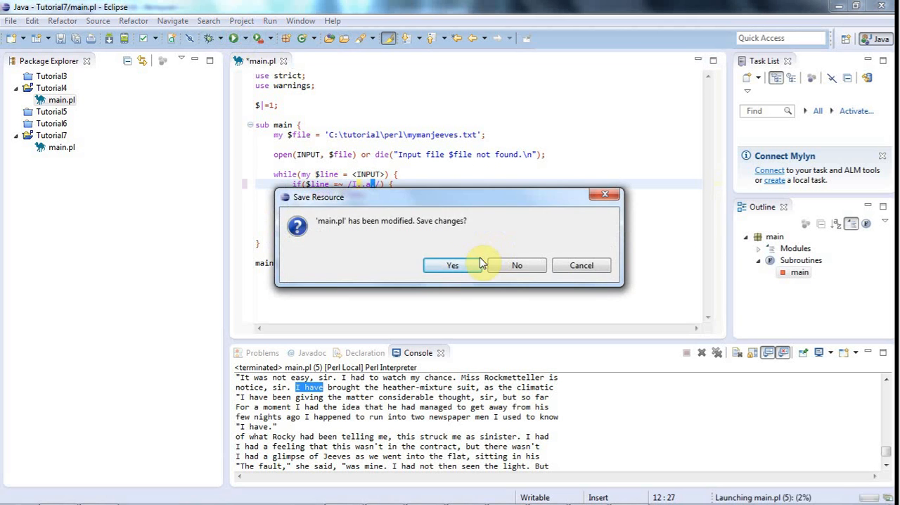
{"action": "left_click", "coordinate": [453, 264]}
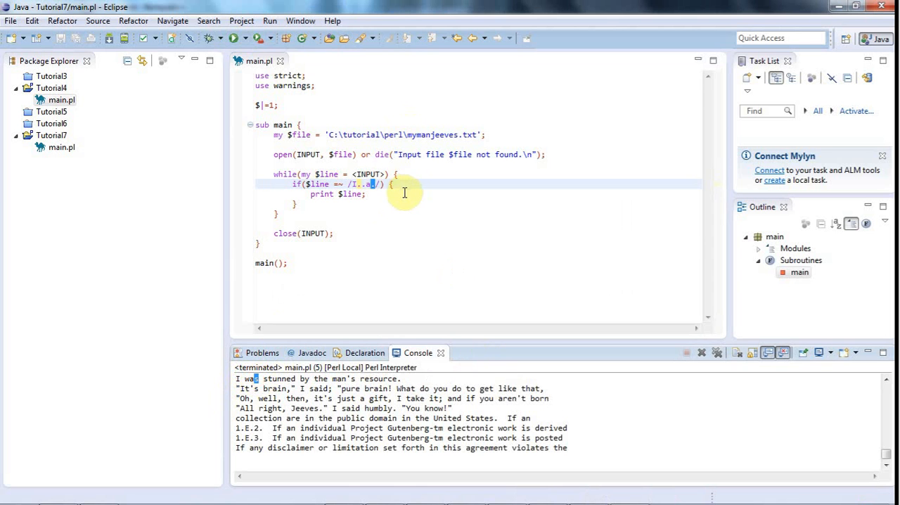
{"action": "left_click", "coordinate": [332, 234]}
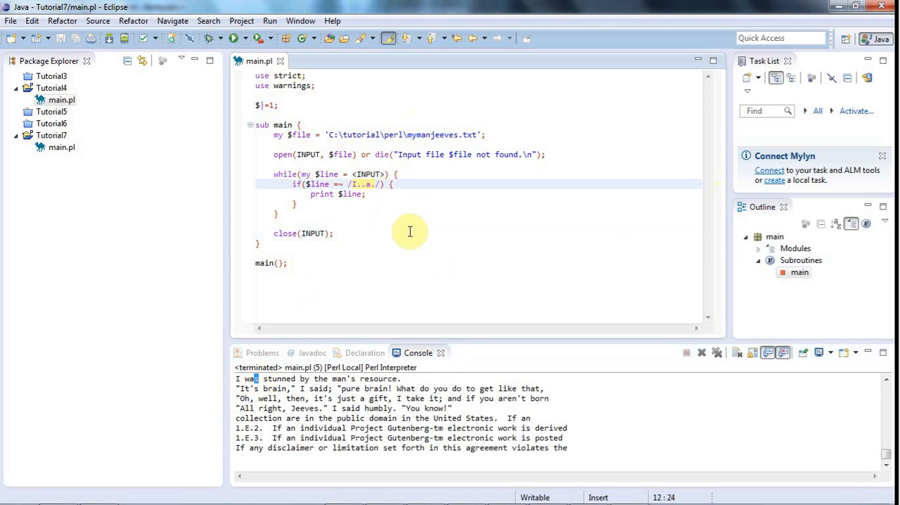
{"action": "mouse_move", "coordinate": [358, 196]}
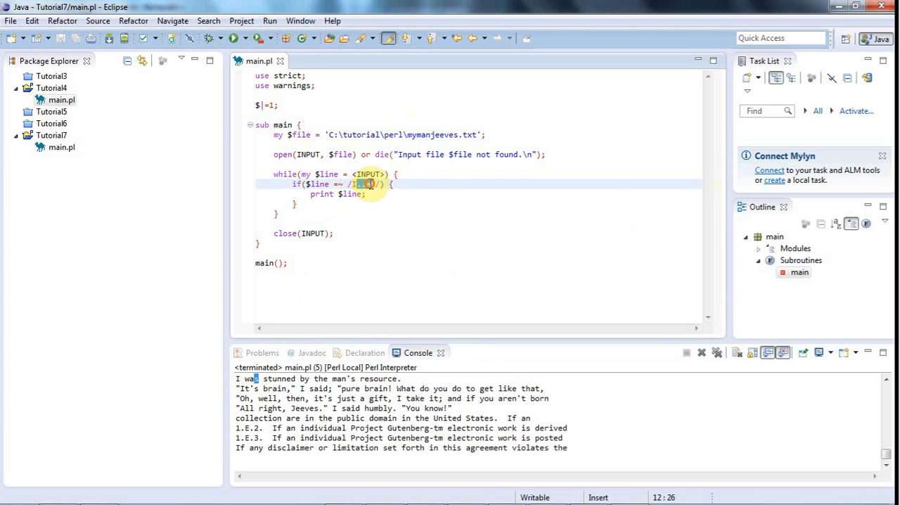
{"action": "key", "text": "ctrl+a"}
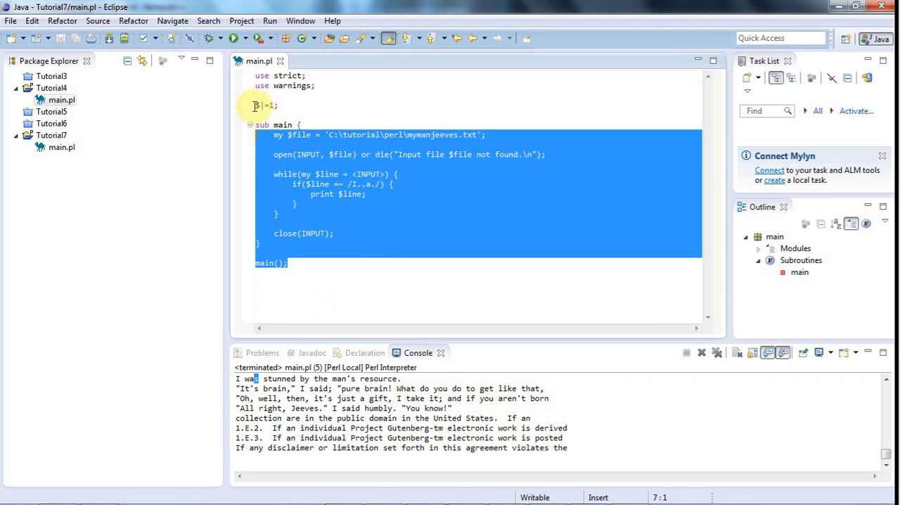
{"action": "left_click", "coordinate": [349, 183]}
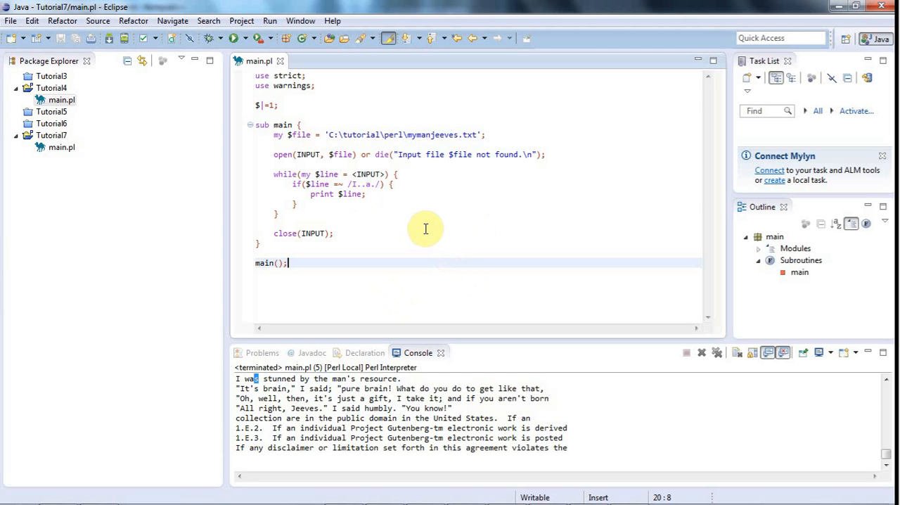
{"action": "mouse_move", "coordinate": [453, 217]}
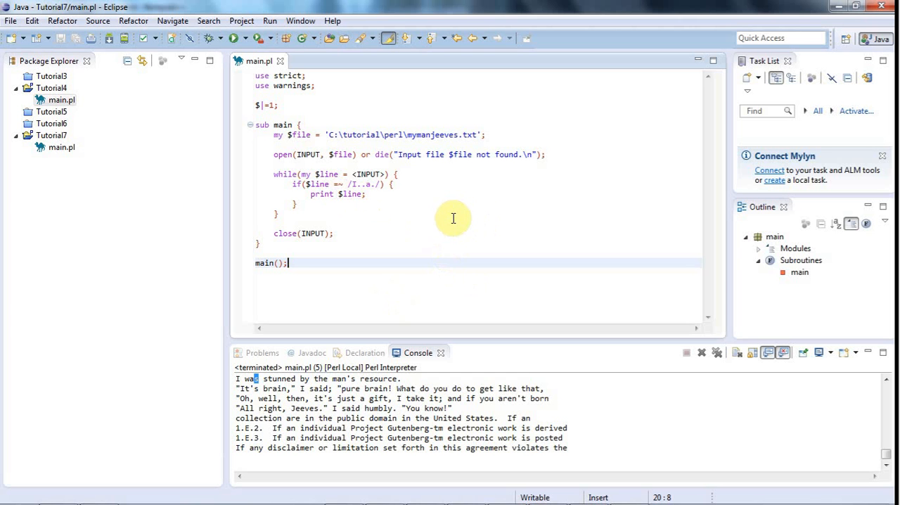